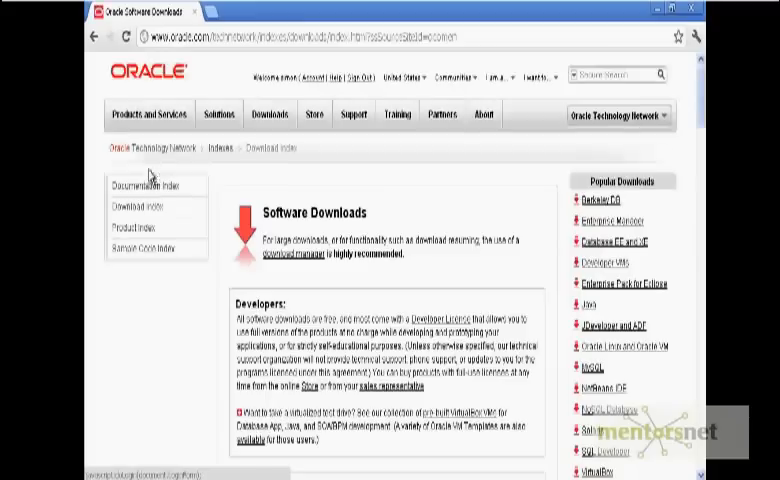
Scroll to Developer Tools and follow the SQL Developer Data Modeler link.
scroll("down", 3)
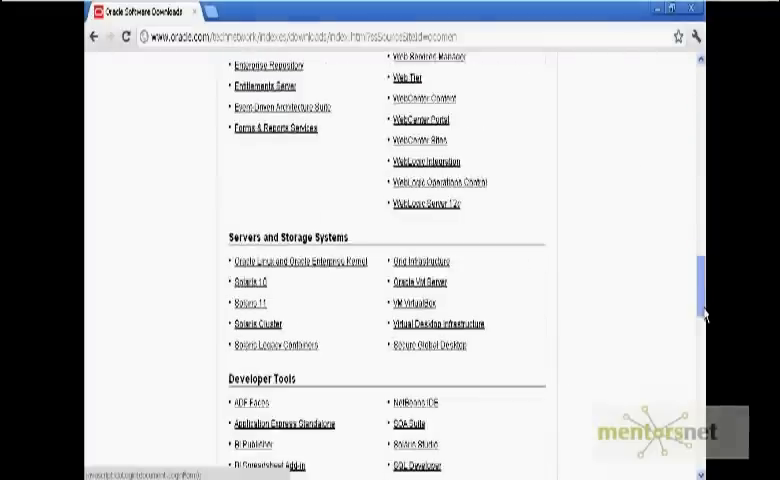
scroll("down", 3)
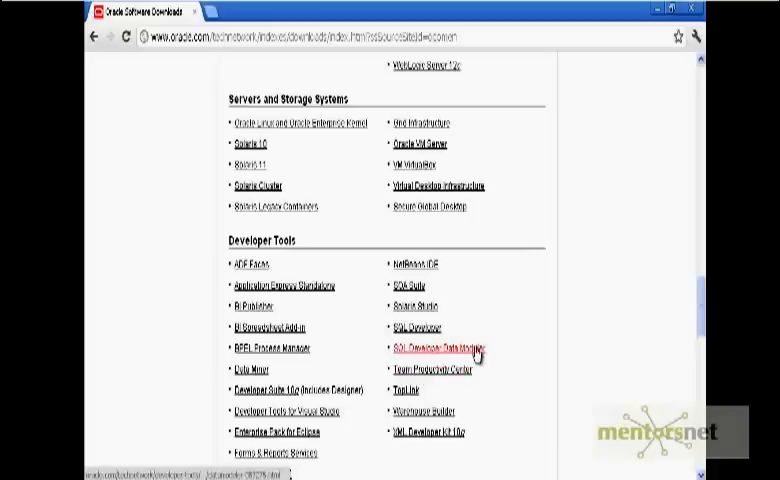
left_click(437, 349)
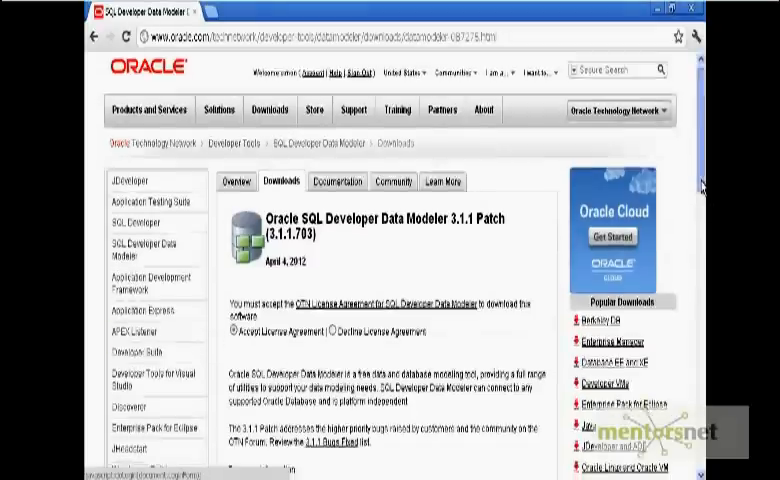
scroll("down", 3)
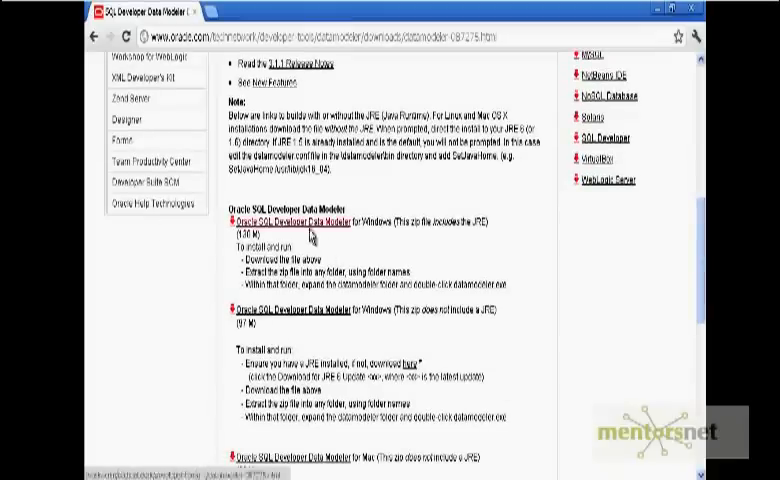
mouse_move(200, 250)
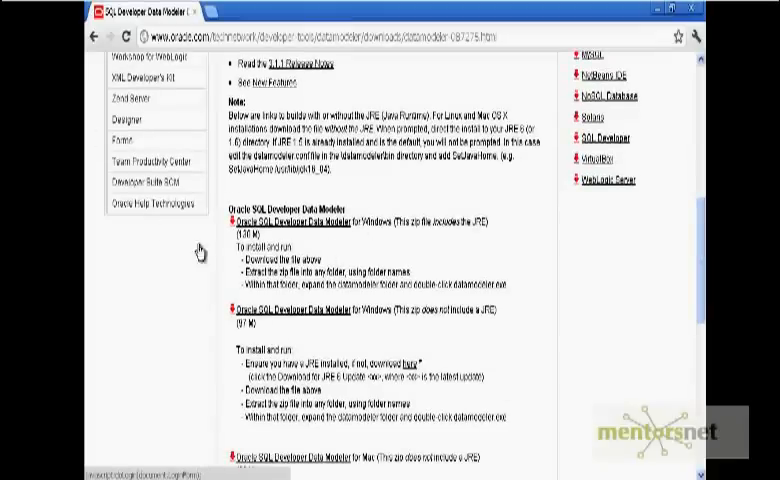
mouse_move(300, 253)
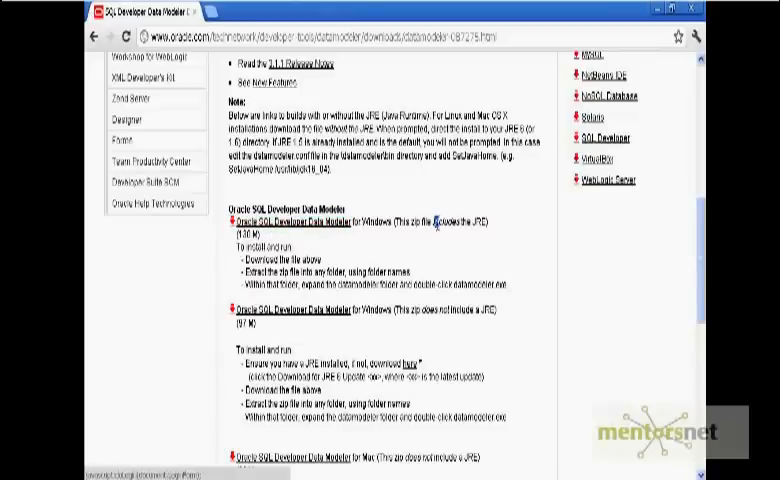
double_click(450, 221)
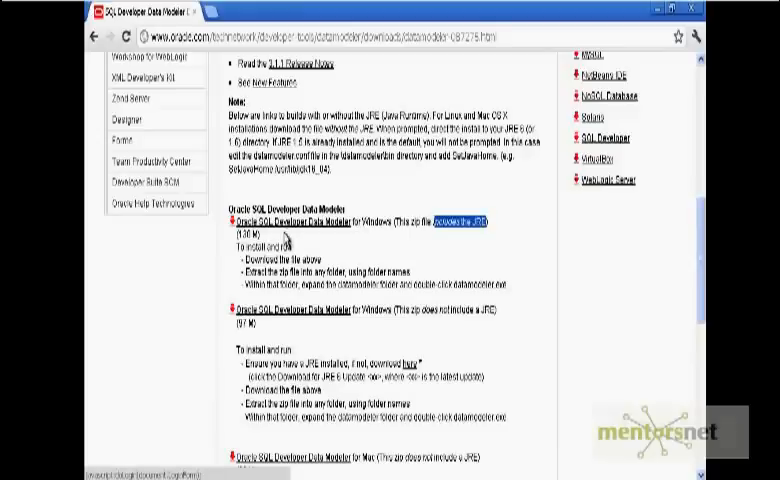
Extract the datamodeler-3.1.1 zip with Extract All to the suggested C:\software destination.
left_click(285, 222)
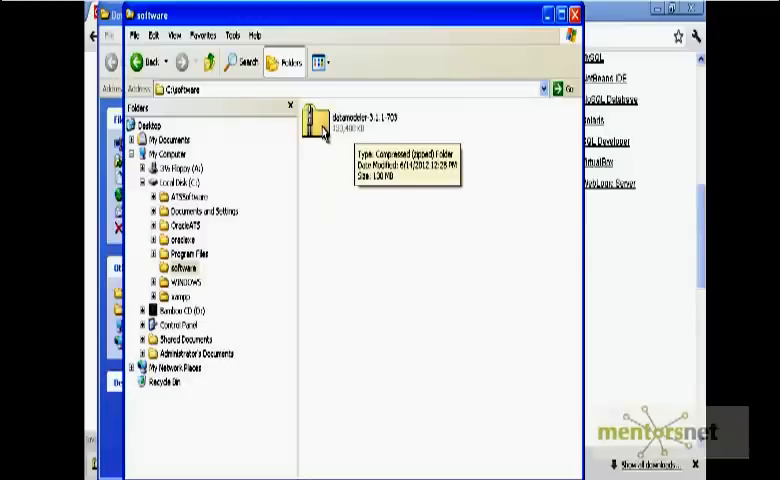
right_click(322, 120)
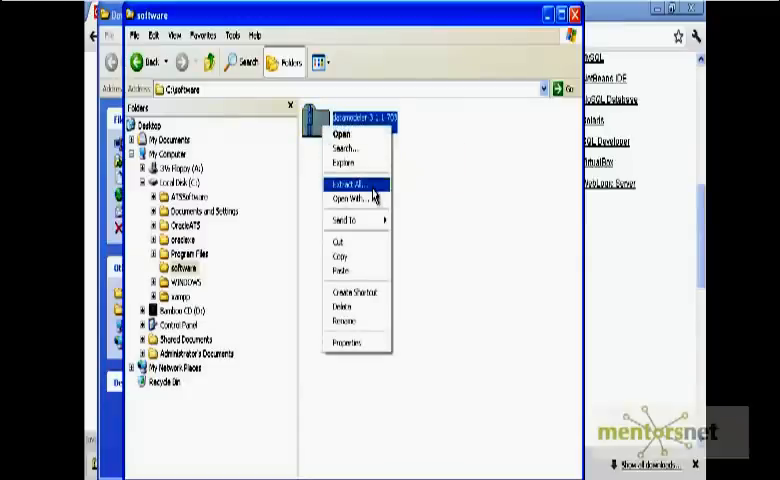
left_click(346, 184)
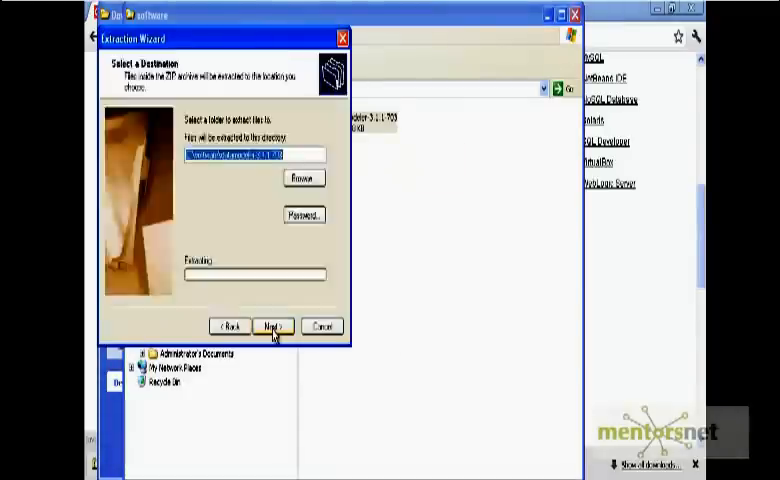
left_click(273, 325)
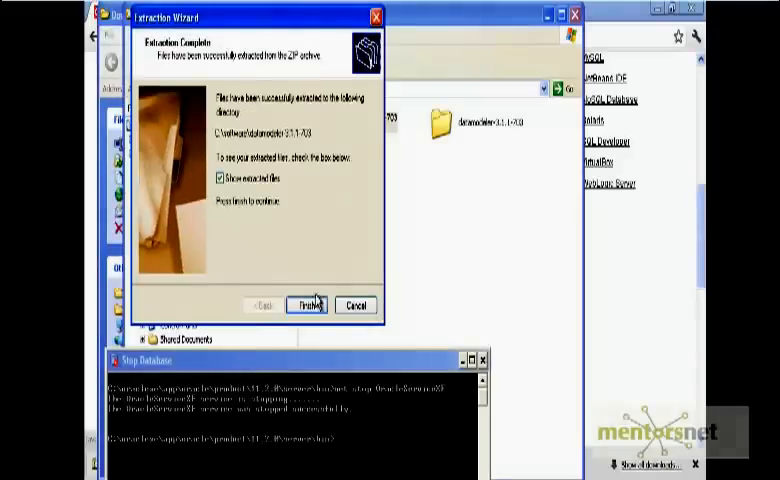
left_click(306, 305)
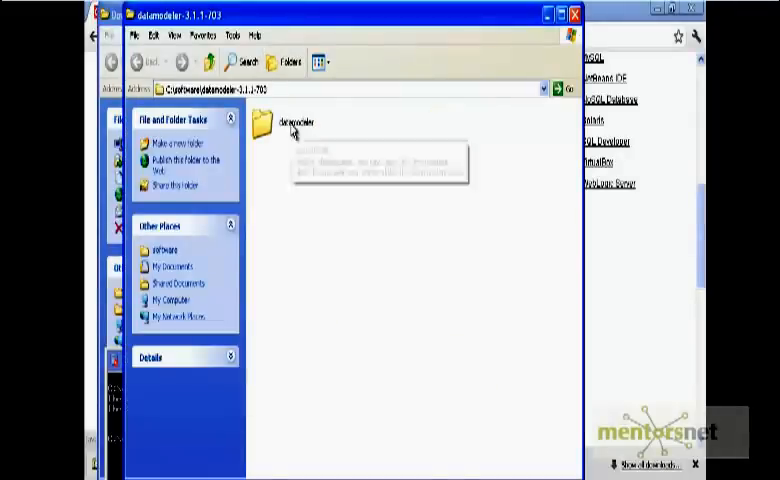
Run datamodeler.exe from the extracted folder, allow the security warning, and collapse the Messages log.
double_click(271, 122)
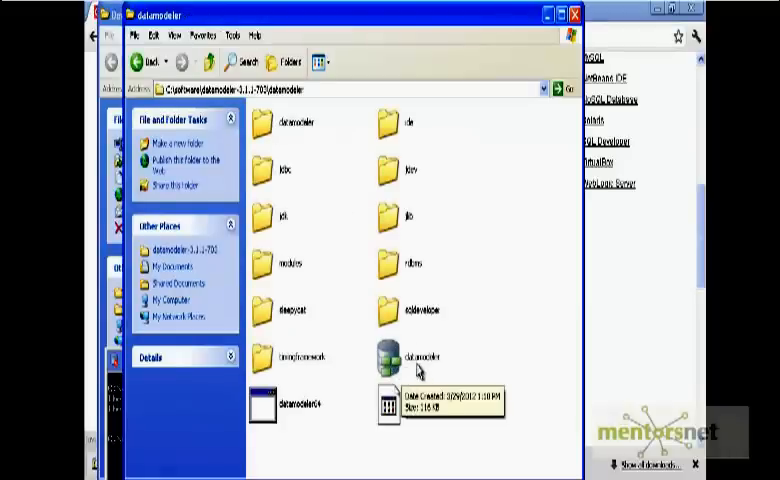
double_click(410, 357)
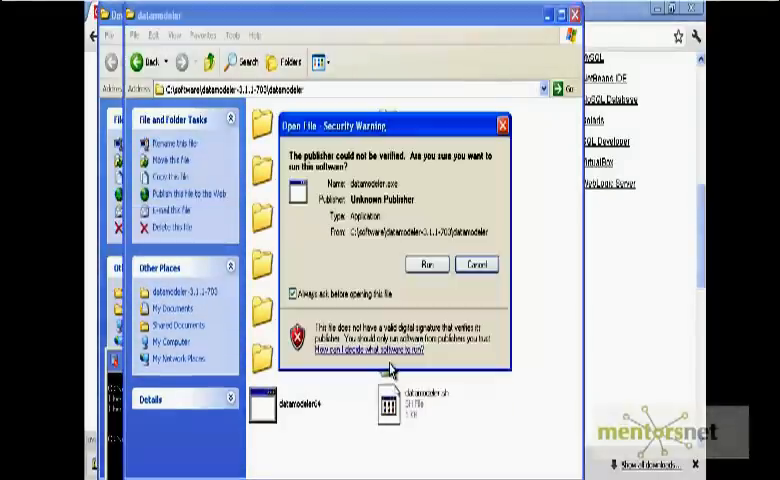
left_click(426, 264)
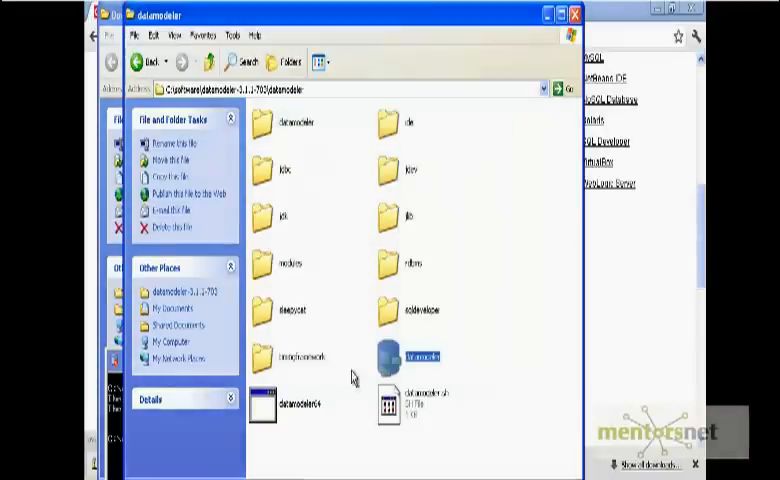
double_click(398, 356)
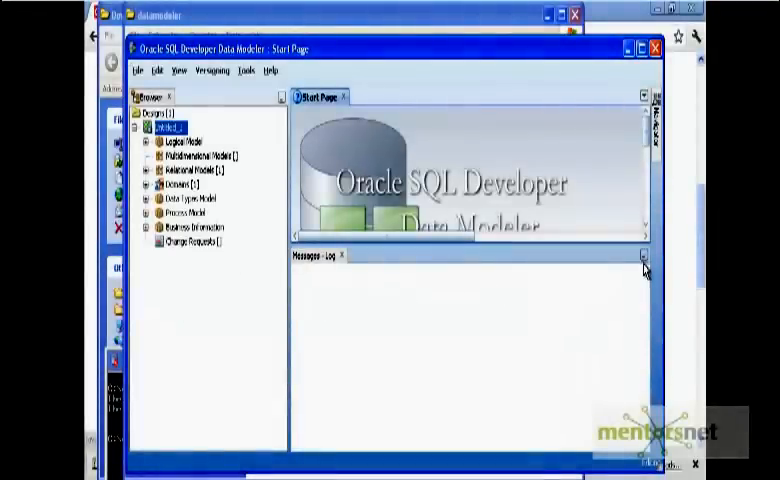
left_click(645, 255)
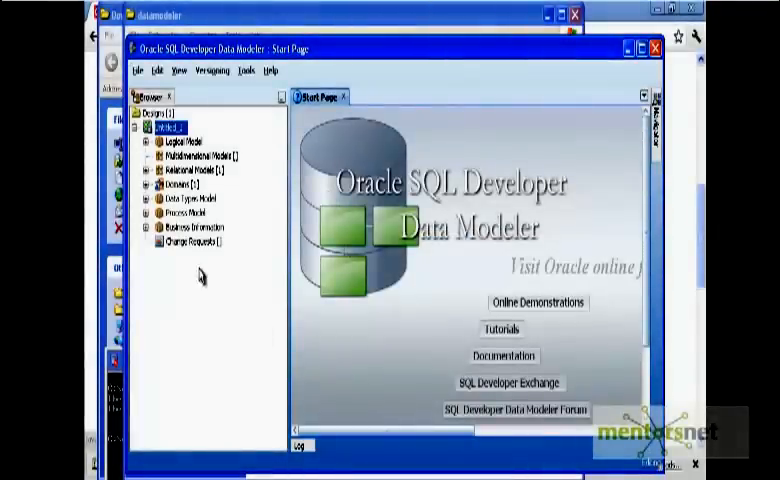
mouse_move(505, 295)
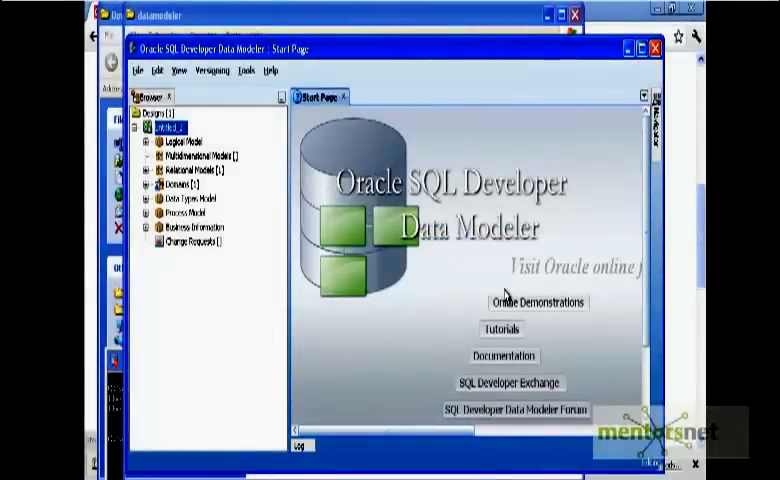